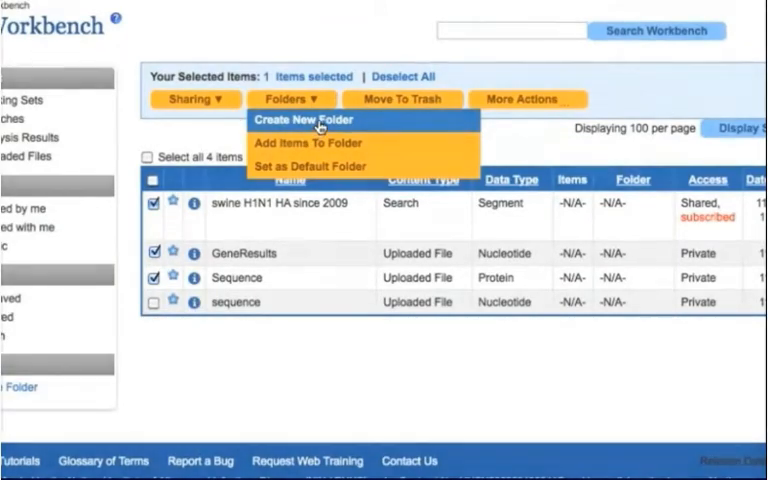
# Start a new folder from the My Workbench Folders menu
pyautogui.click(308, 120)
pyautogui.write('Search H1N1')
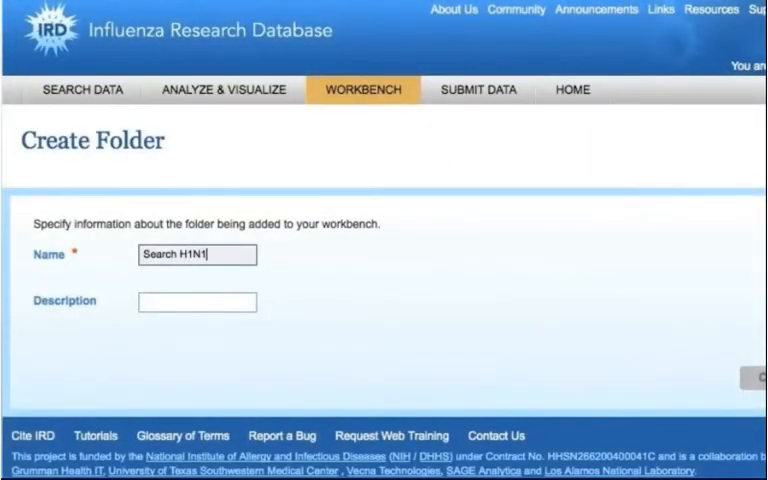
# Name the folder 'Search H1N1 2009', describe it as 'latest items', and save it
pyautogui.write('200')
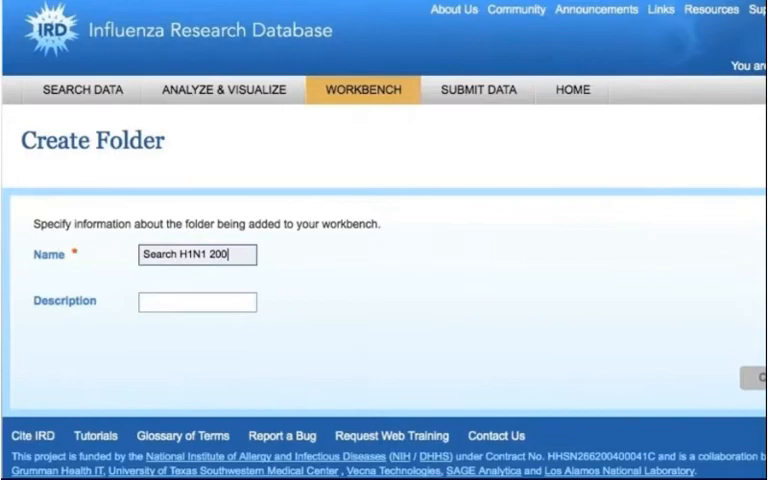
pyautogui.write('latest items')
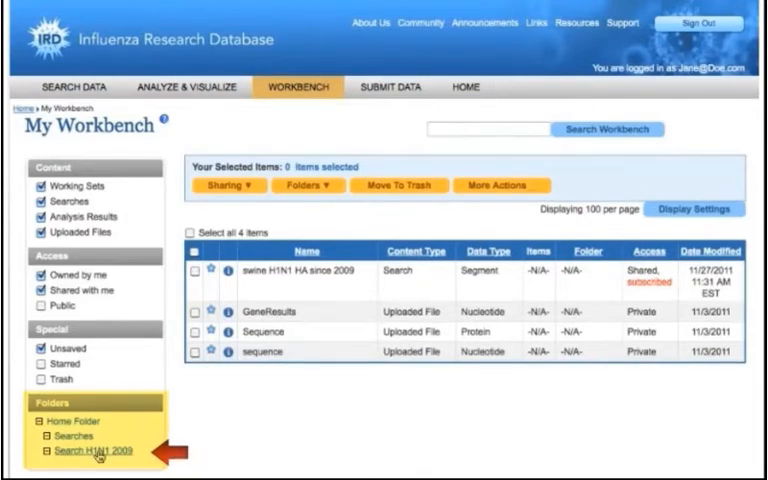
# Select the 'swine H1N1 HA since 2009' search item in the workbench list
pyautogui.click(88, 452)
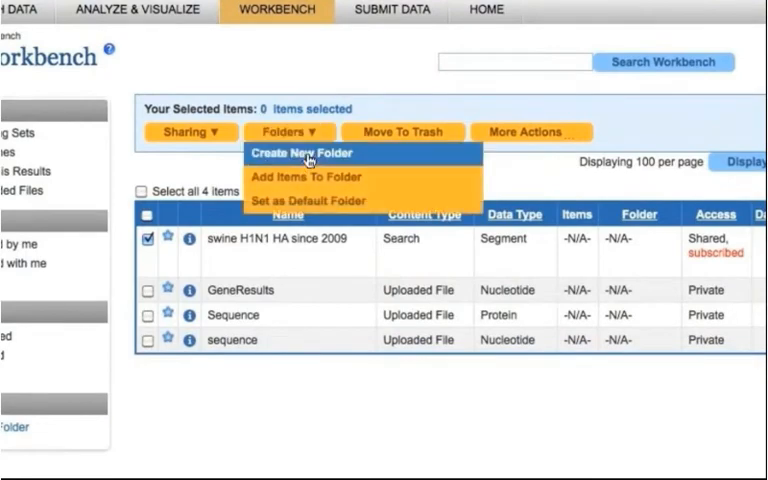
pyautogui.moveTo(310, 176)
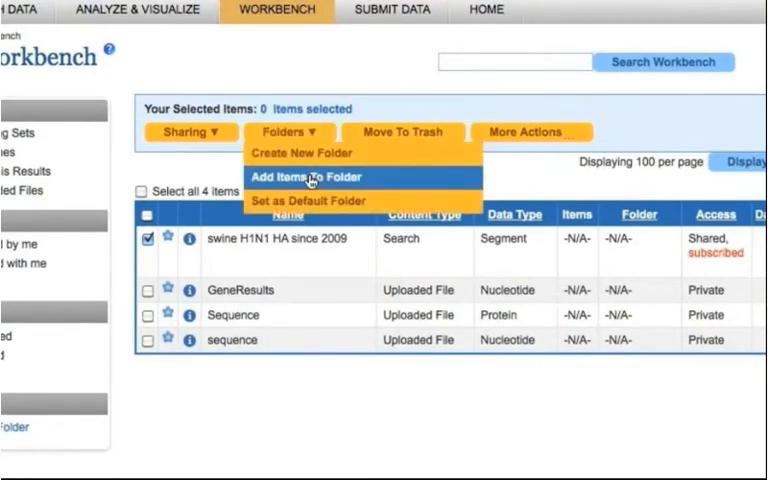
# Add the selected search item to the Search H1N1 2009 folder
pyautogui.click(308, 176)
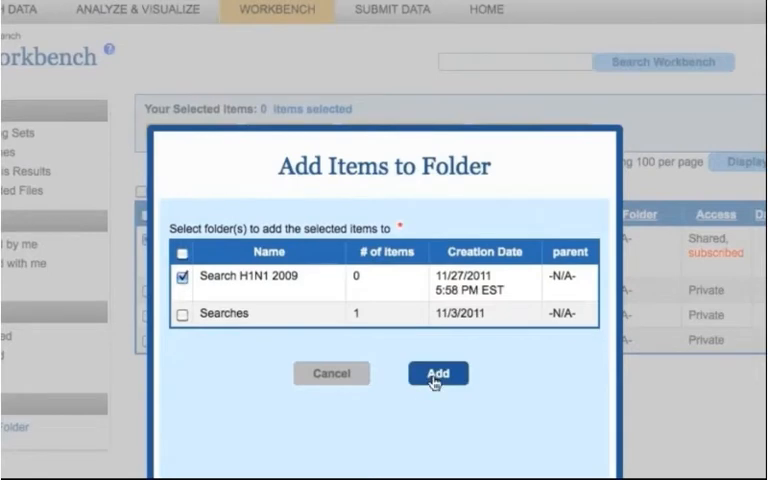
pyautogui.click(436, 372)
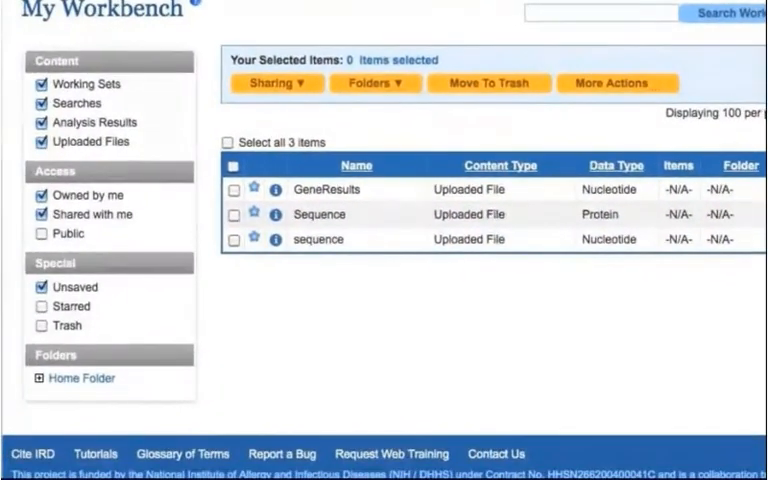
# Expand Home Folder and show Search H1N1 2009 with its single swine H1N1 HA item
pyautogui.click(40, 378)
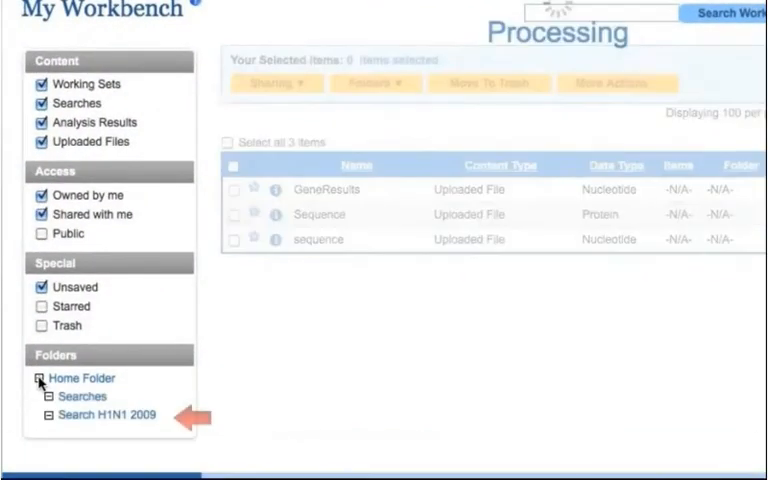
pyautogui.click(102, 416)
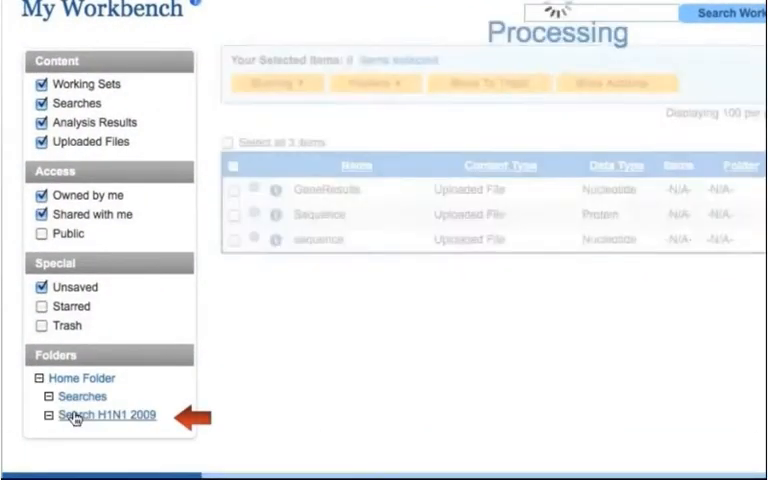
pyautogui.click(104, 416)
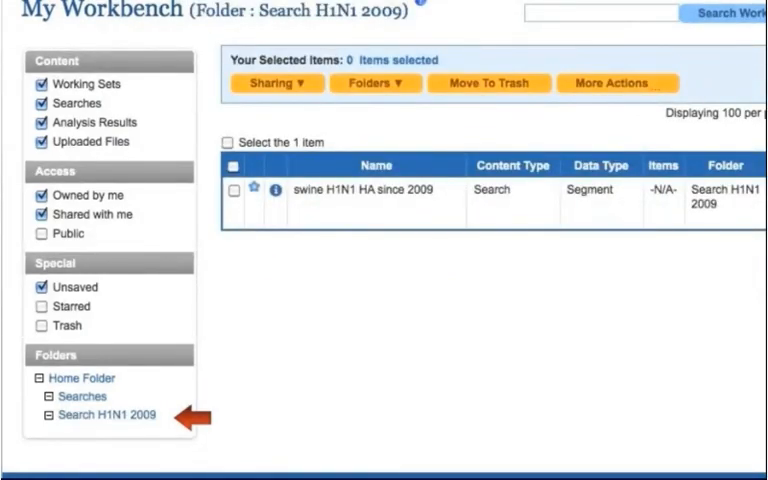